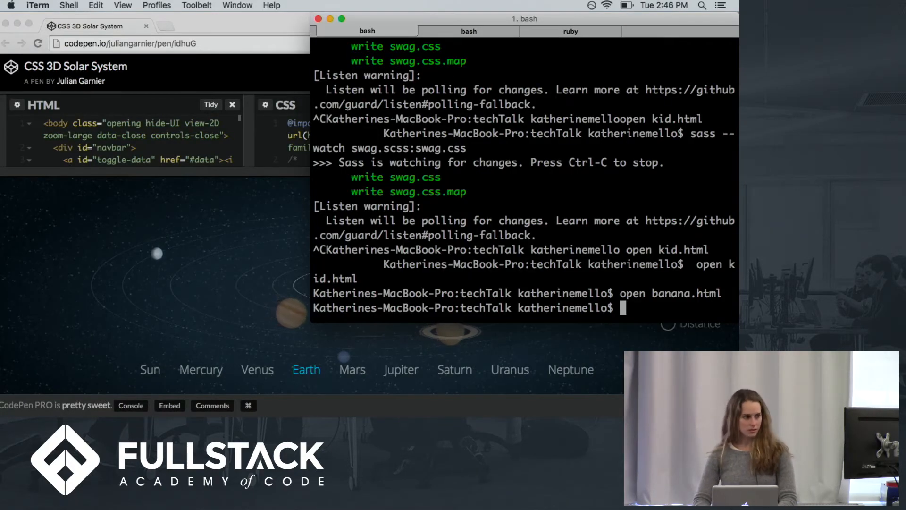
# - Run 'open paper.html' in the iTerm bash tab to show the paper demo
pyautogui.write('open pap')
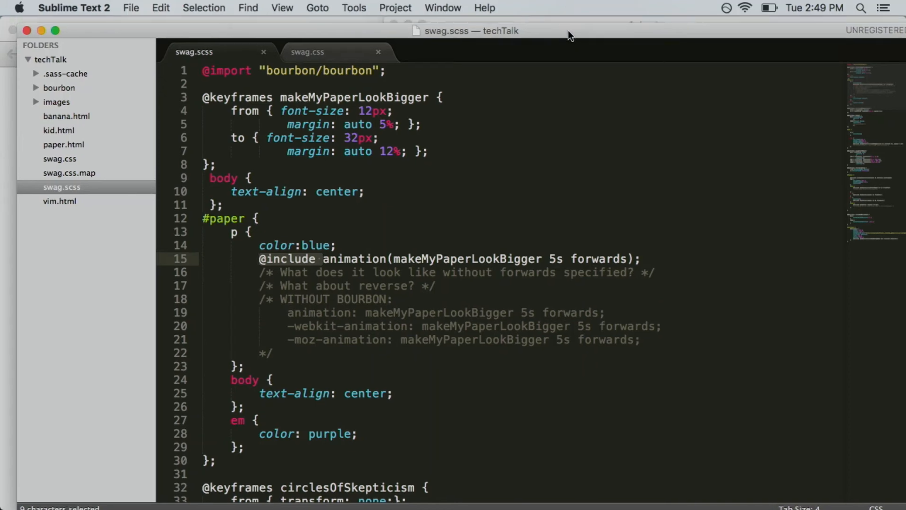
pyautogui.click(337, 244)
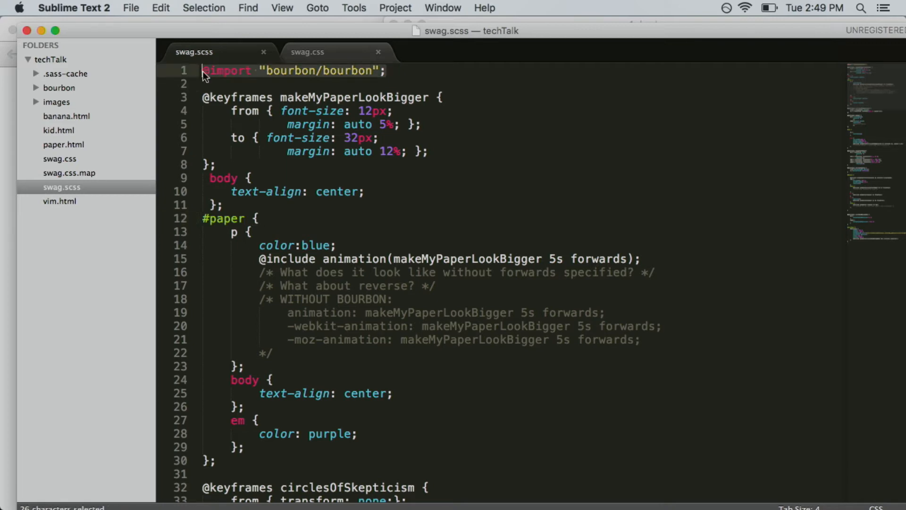
pyautogui.click(414, 273)
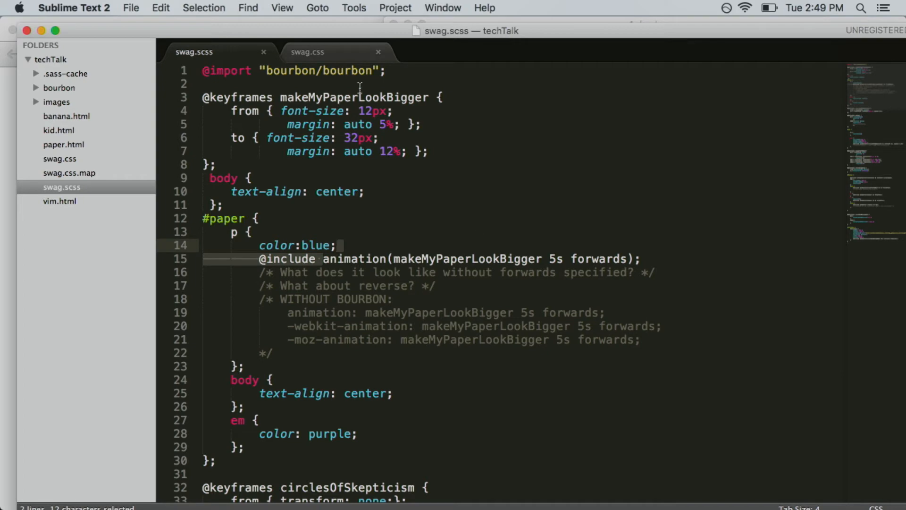
pyautogui.click(307, 51)
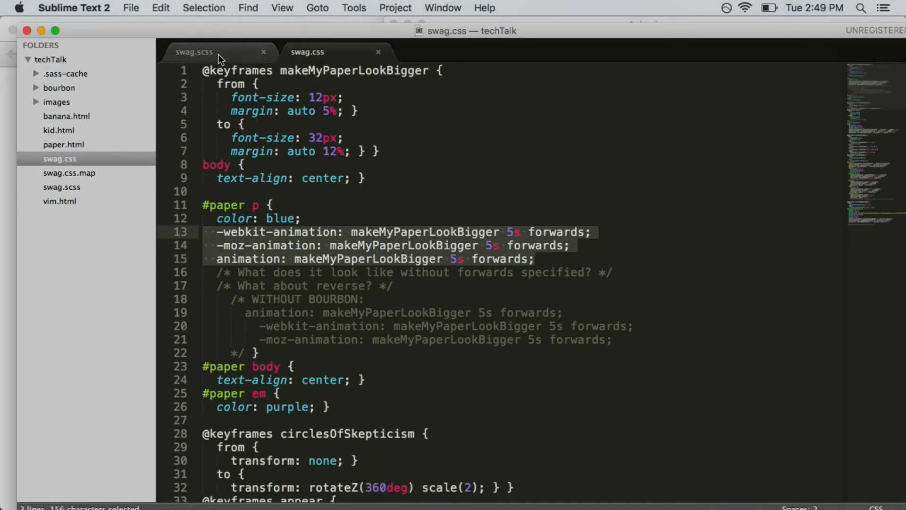
pyautogui.click(194, 51)
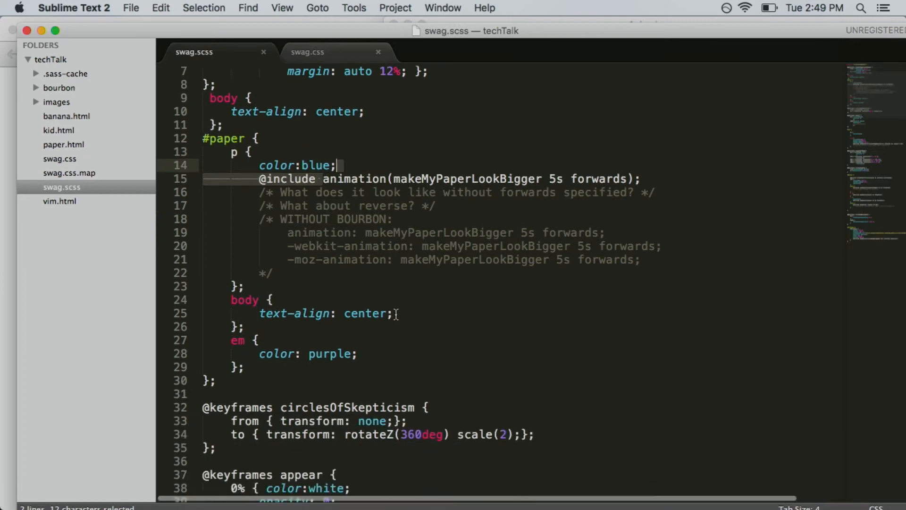
pyautogui.scroll(-3)
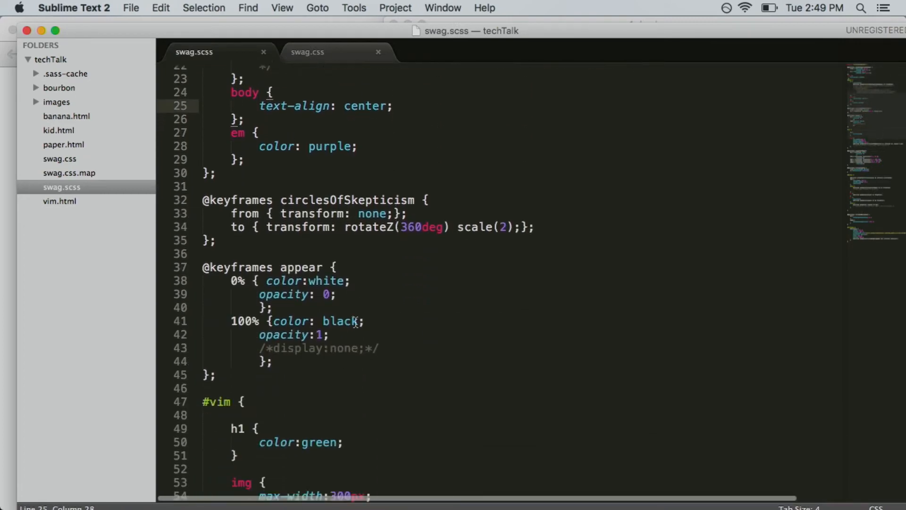
pyautogui.scroll(-3)
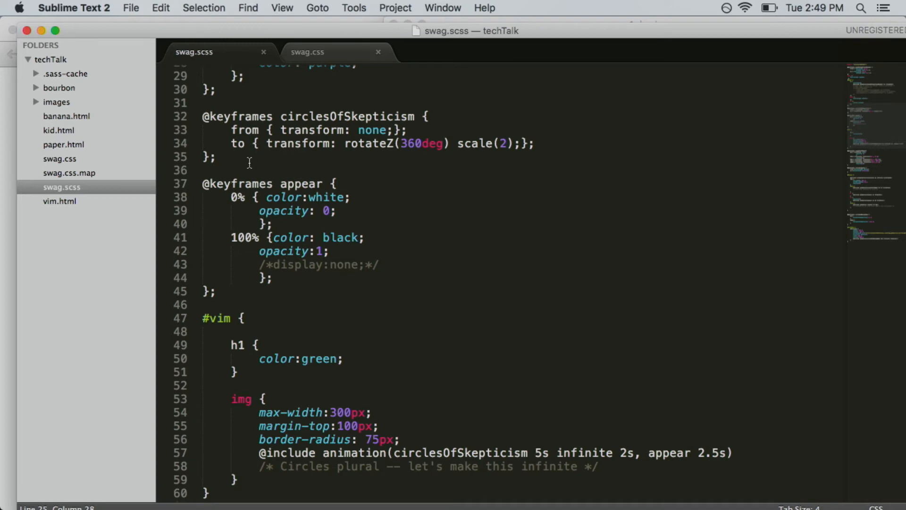
pyautogui.moveTo(317, 134)
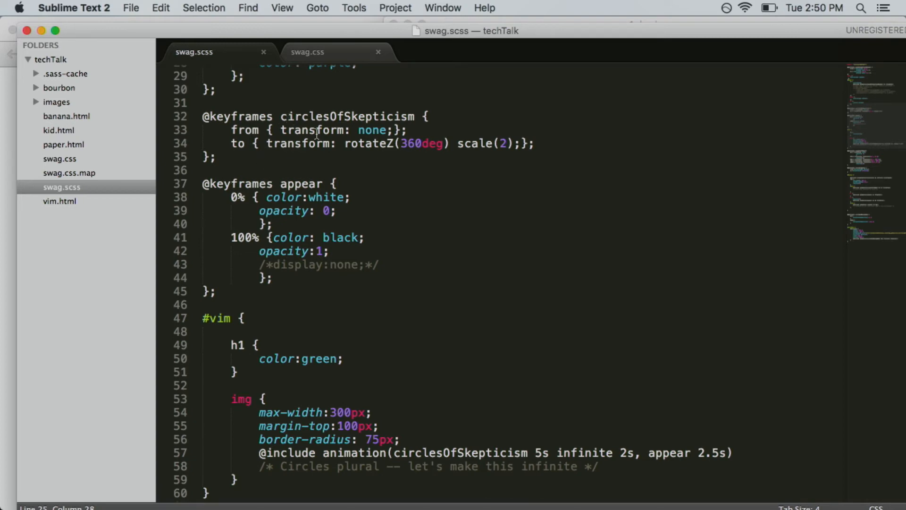
pyautogui.moveTo(346, 157)
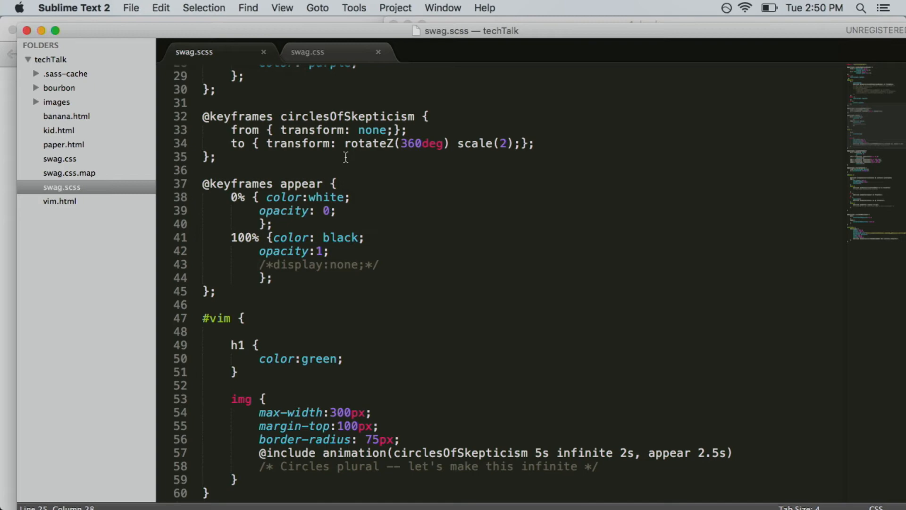
pyautogui.scroll(-3)
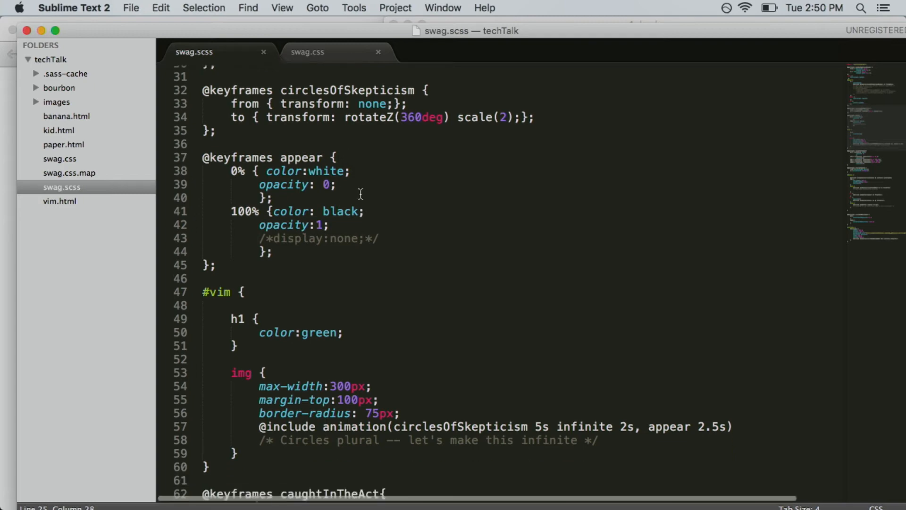
pyautogui.scroll(-3)
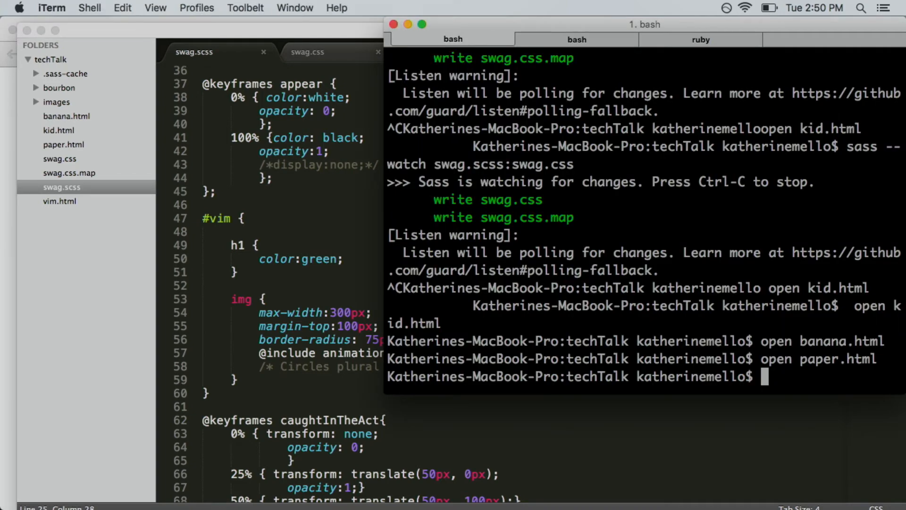
# - Run 'open vim.html' in iTerm to load the vim animation demo
pyautogui.write('open')
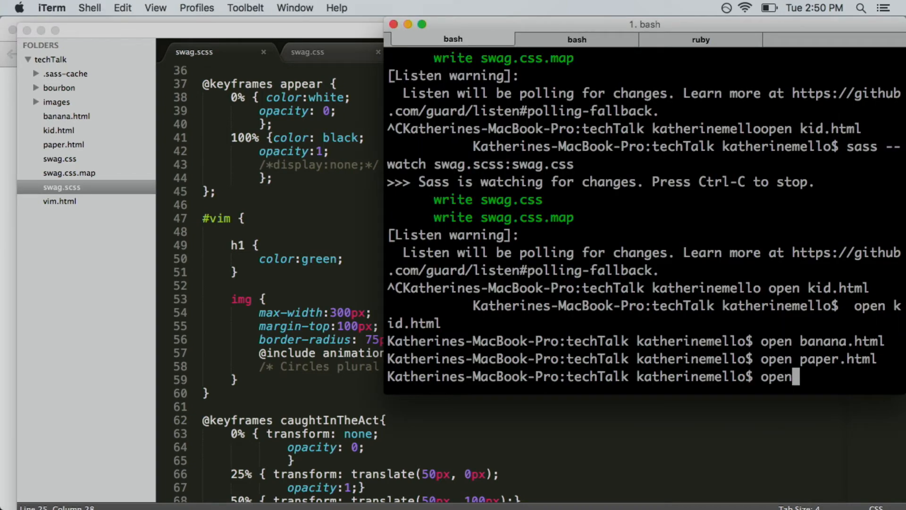
pyautogui.write('vim.html')
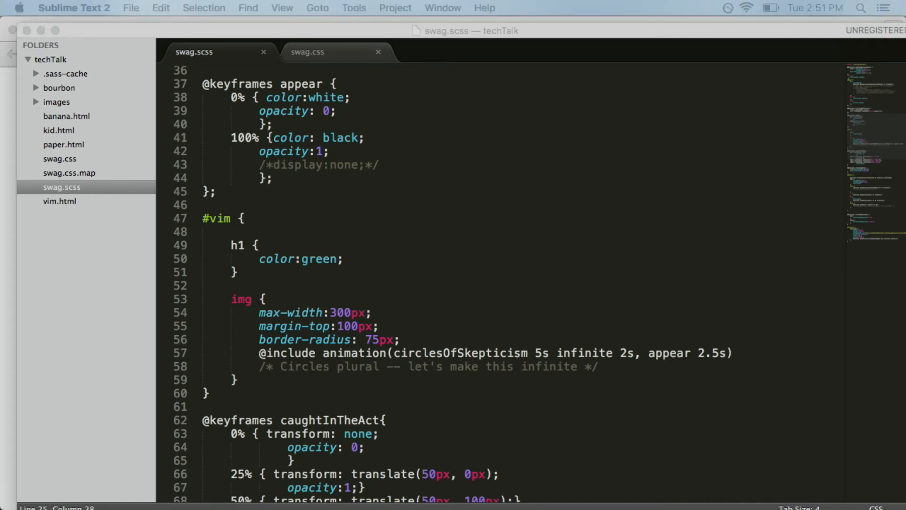
pyautogui.moveTo(520, 261)
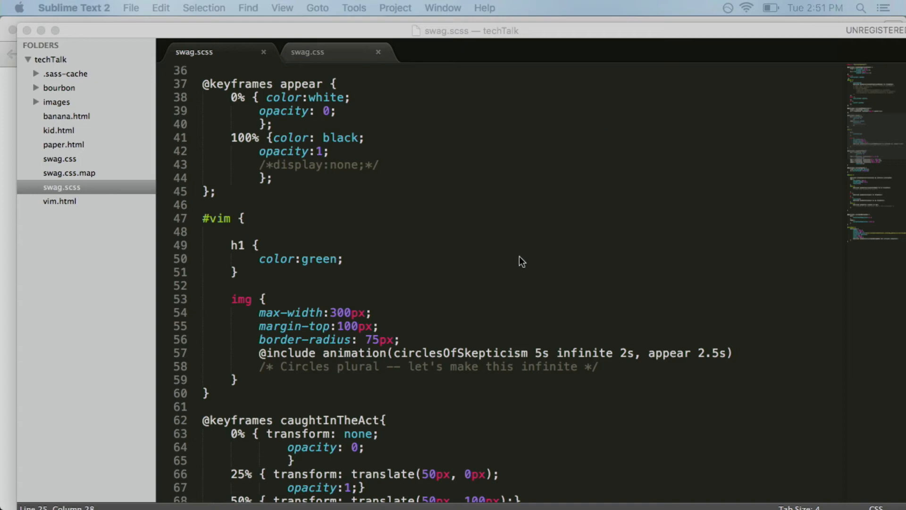
pyautogui.scroll(-3)
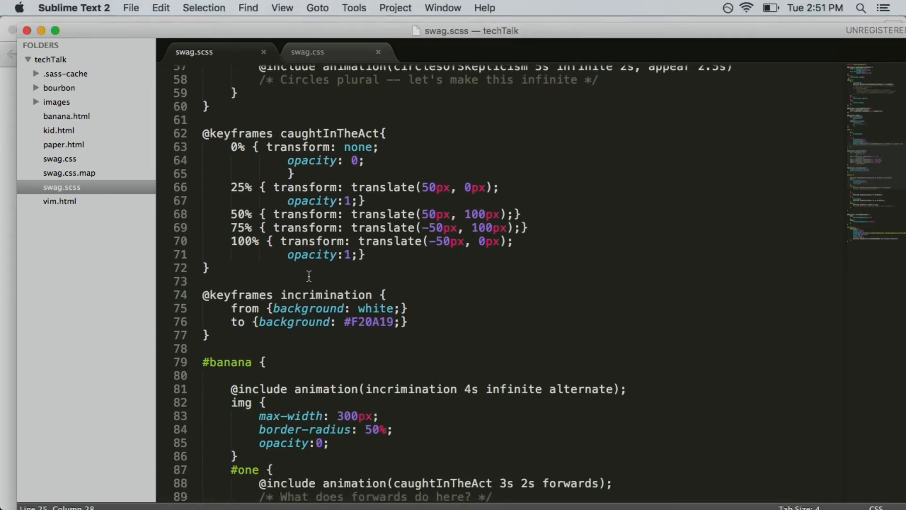
pyautogui.scroll(-3)
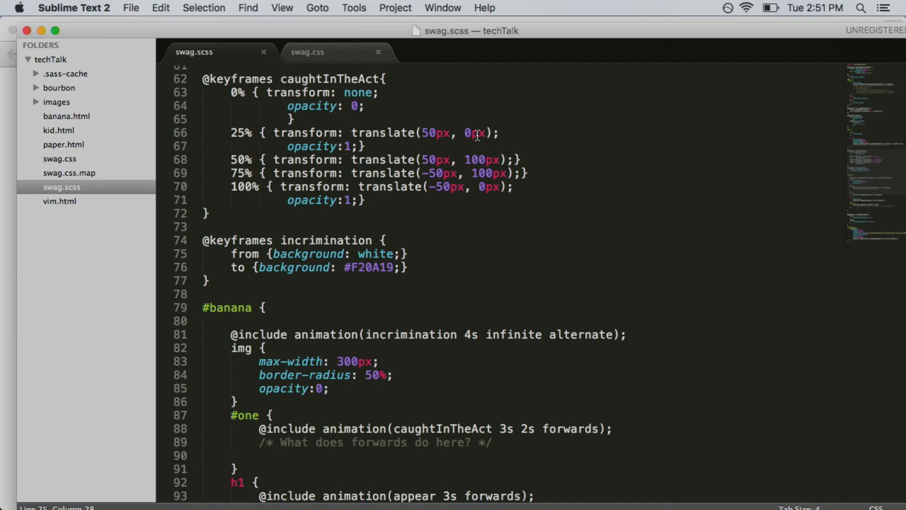
pyautogui.moveTo(340, 243)
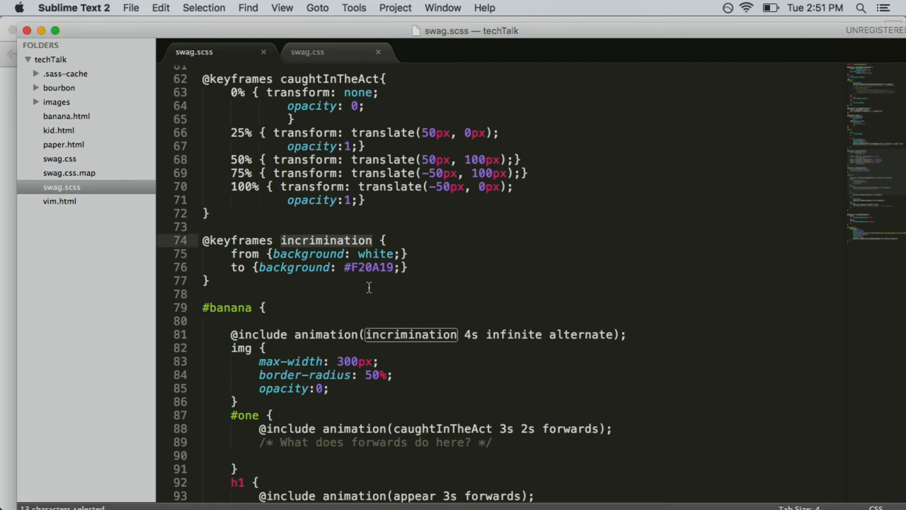
pyautogui.moveTo(425, 393)
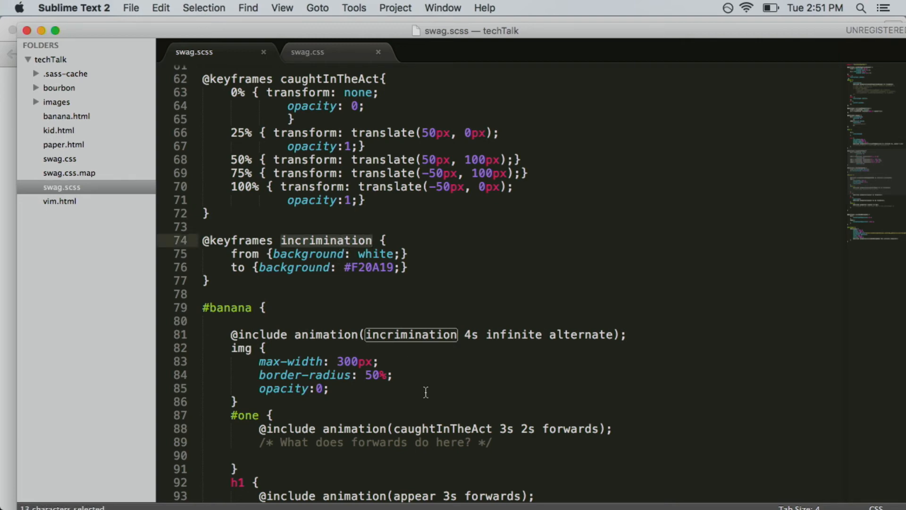
pyautogui.scroll(-3)
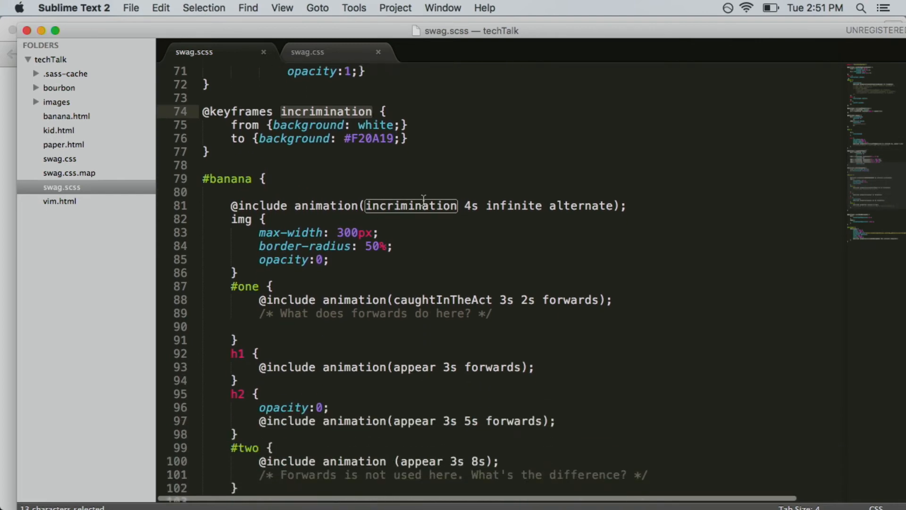
pyautogui.click(489, 206)
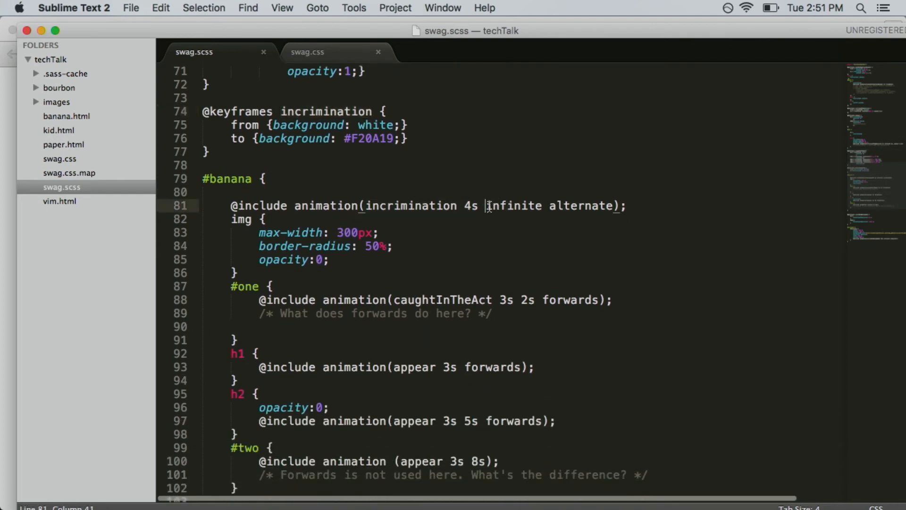
pyautogui.doubleClick(514, 206)
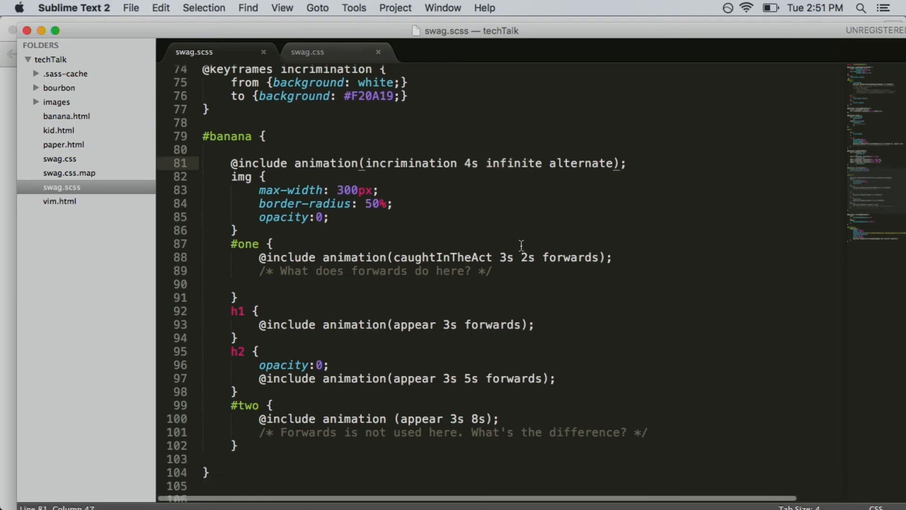
pyautogui.scroll(-3)
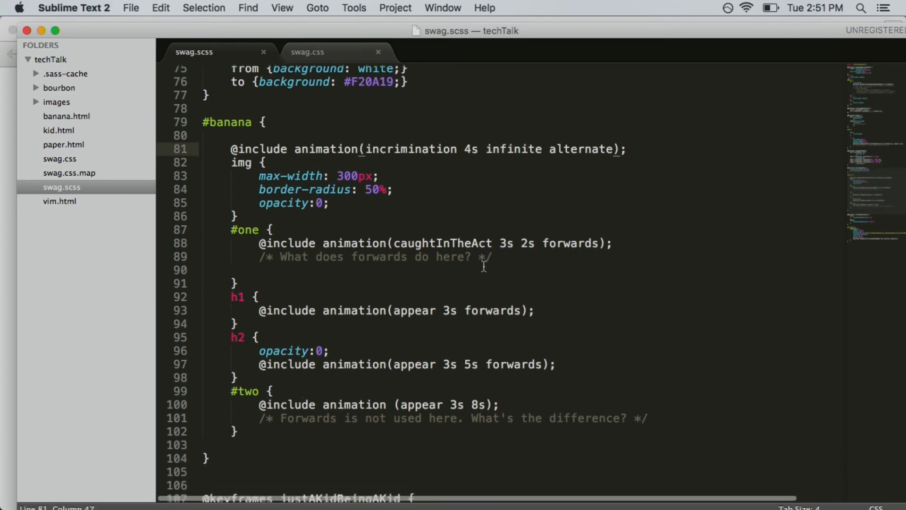
pyautogui.scroll(-3)
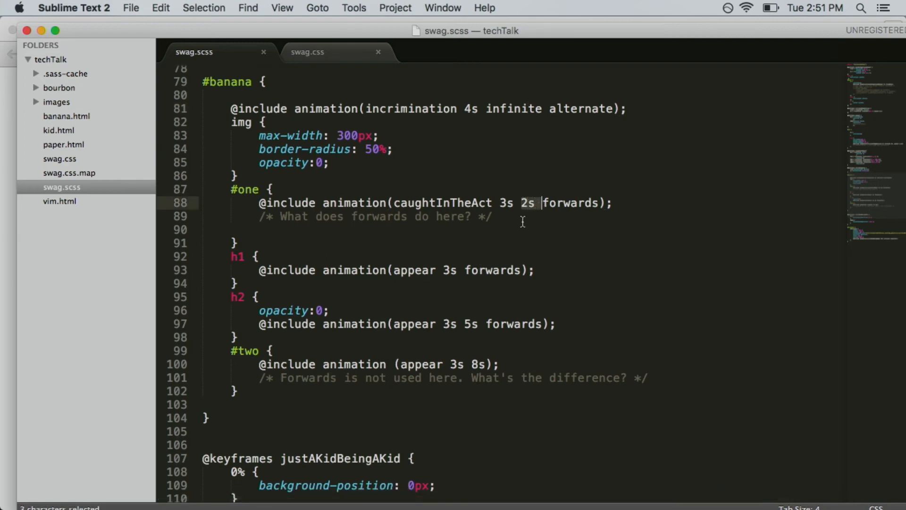
pyautogui.scroll(-3)
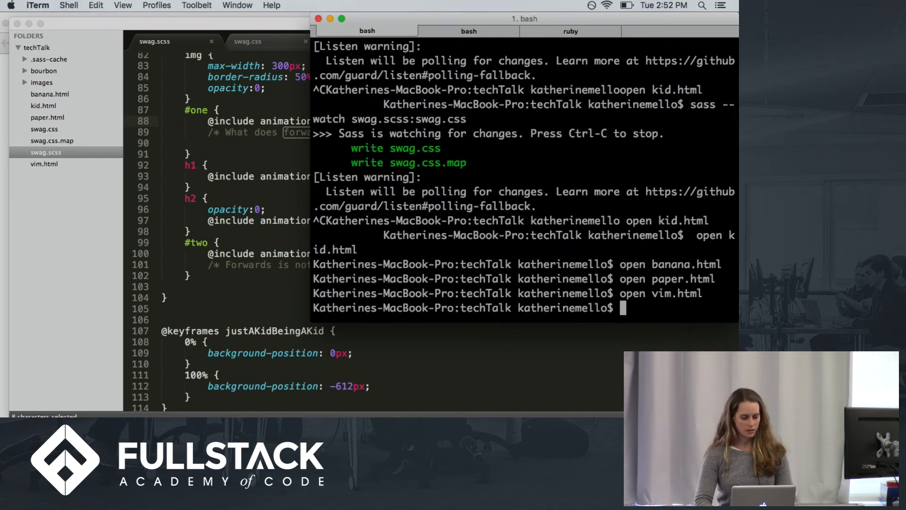
# - Run 'open banana.html' in iTerm to reload the banana demo
pyautogui.write('open banana')
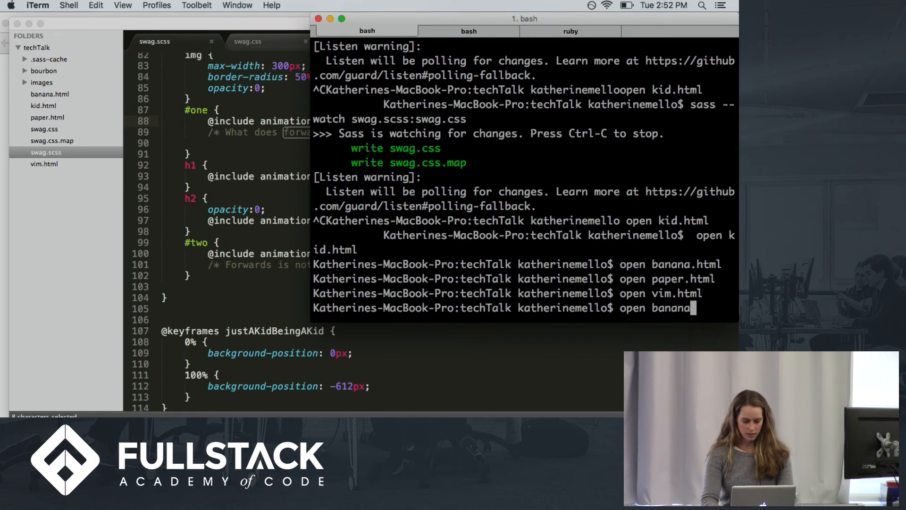
pyautogui.press('Return')
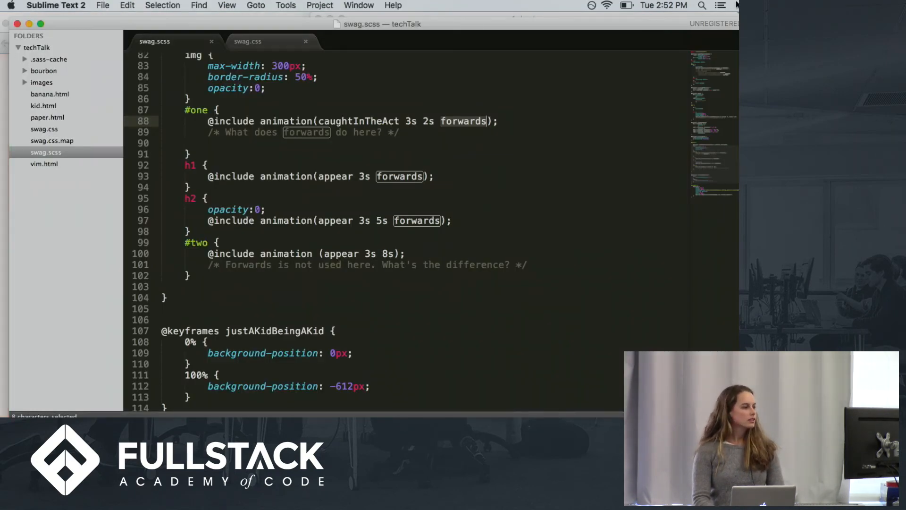
pyautogui.scroll(-3)
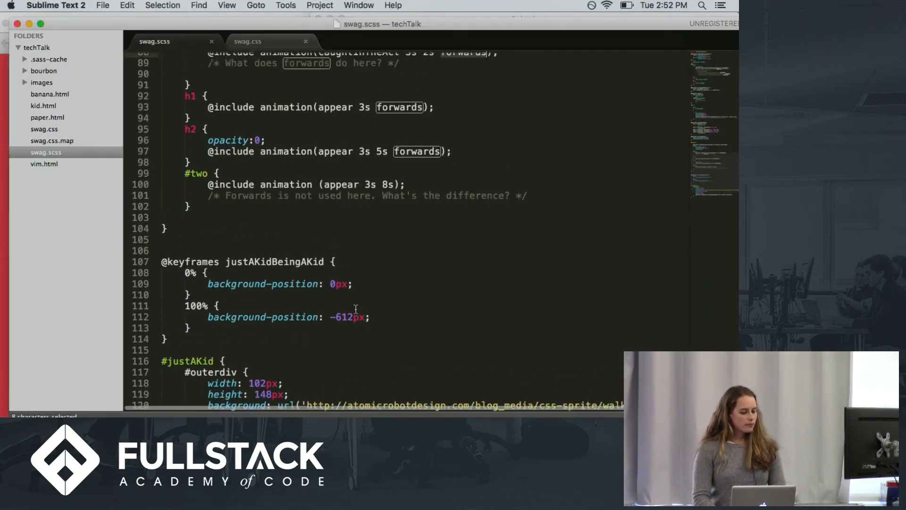
pyautogui.scroll(3)
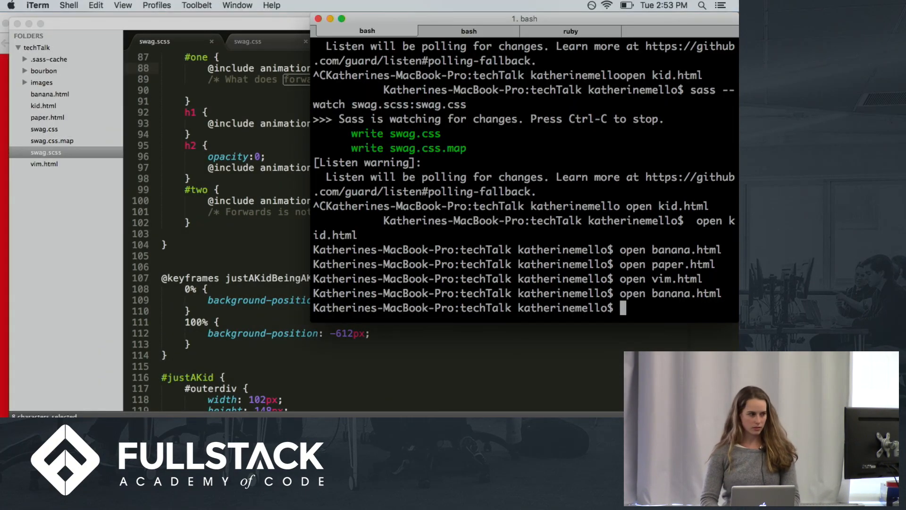
# - Run 'open kid.html' in the terminal to launch the walking-kid page in Chrome
pyautogui.write('open')
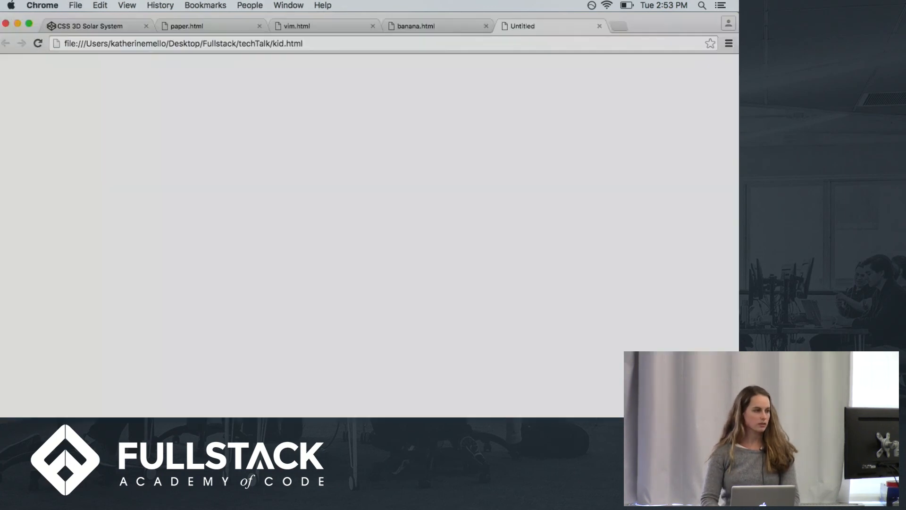
pyautogui.click(38, 44)
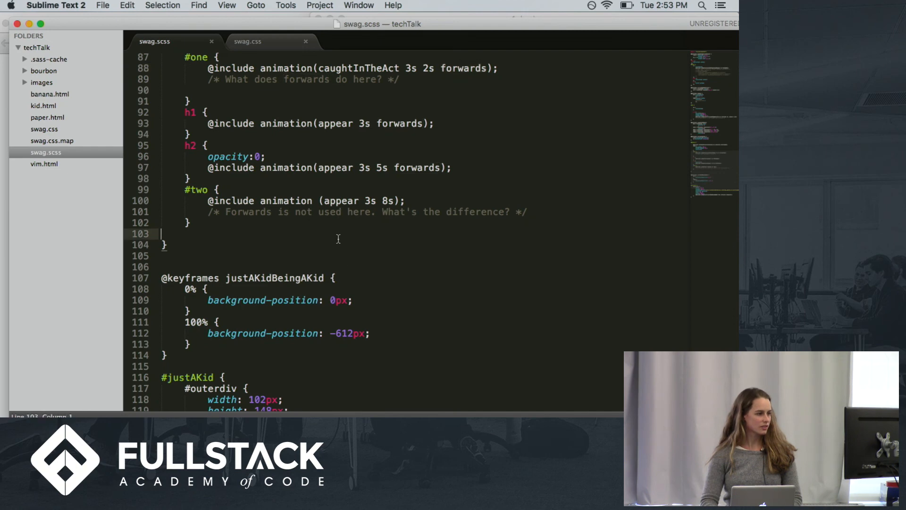
pyautogui.scroll(-3)
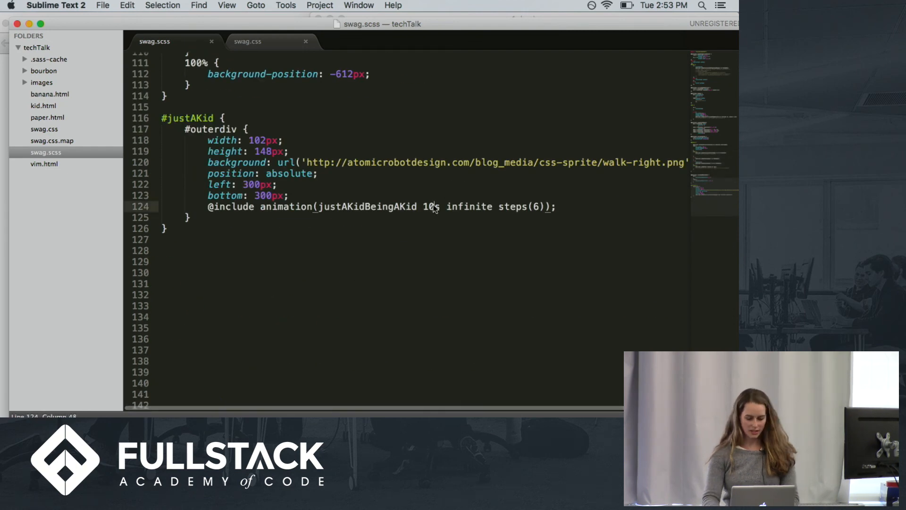